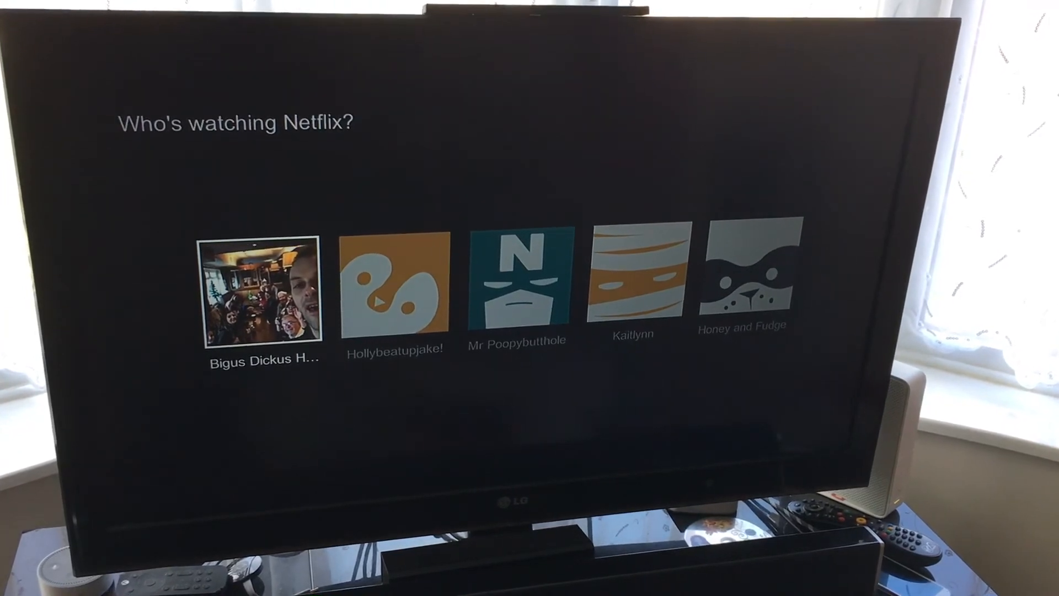
- Run the Start Netflix activity so the TV reaches the Netflix profile picker
click(262, 297)
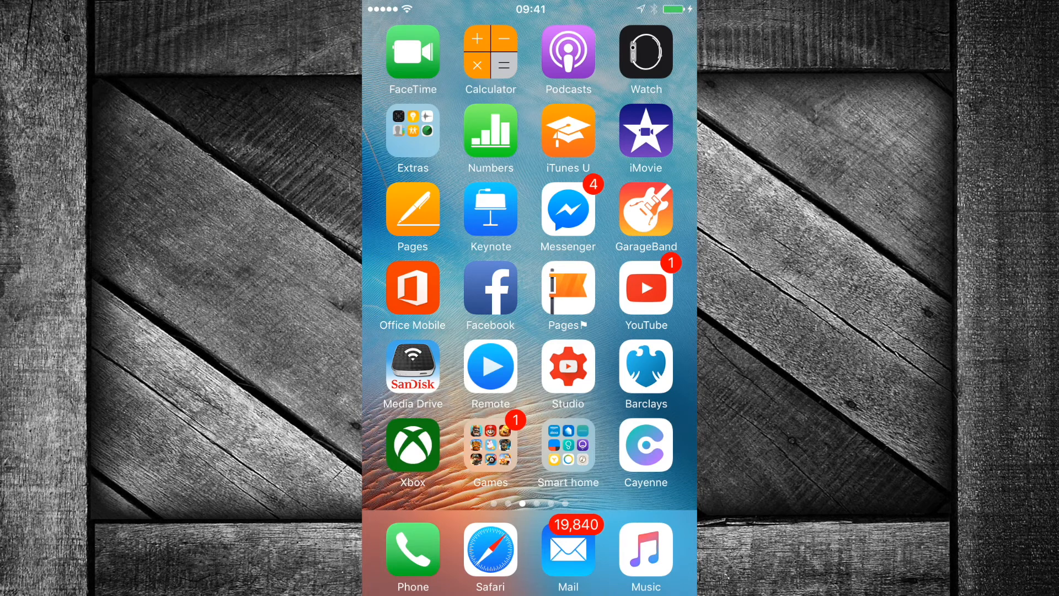
- Launch Harmony from the Smart home folder and enter Edit Activities
click(568, 444)
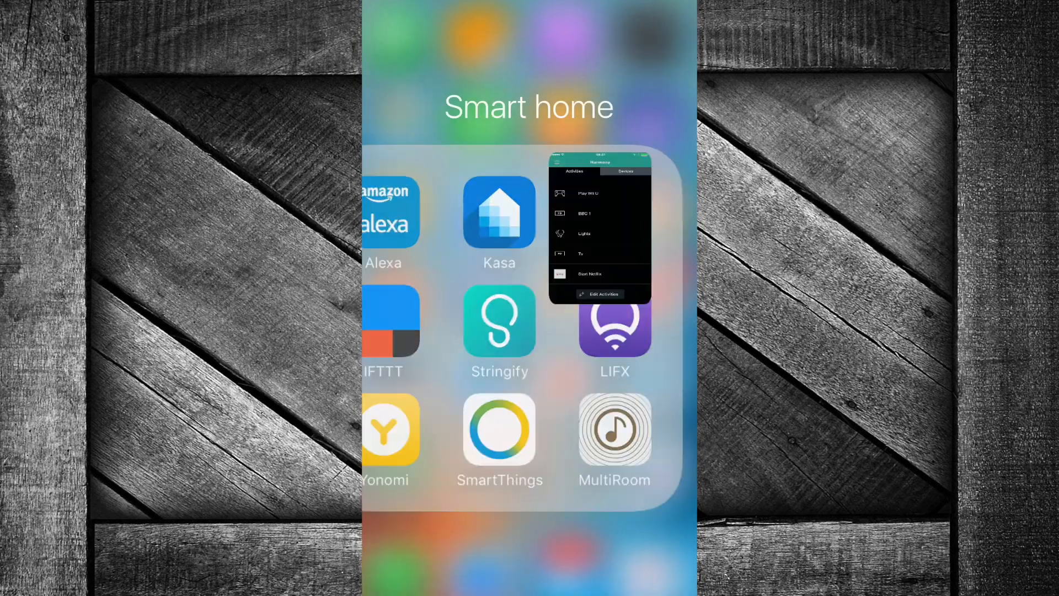
click(598, 230)
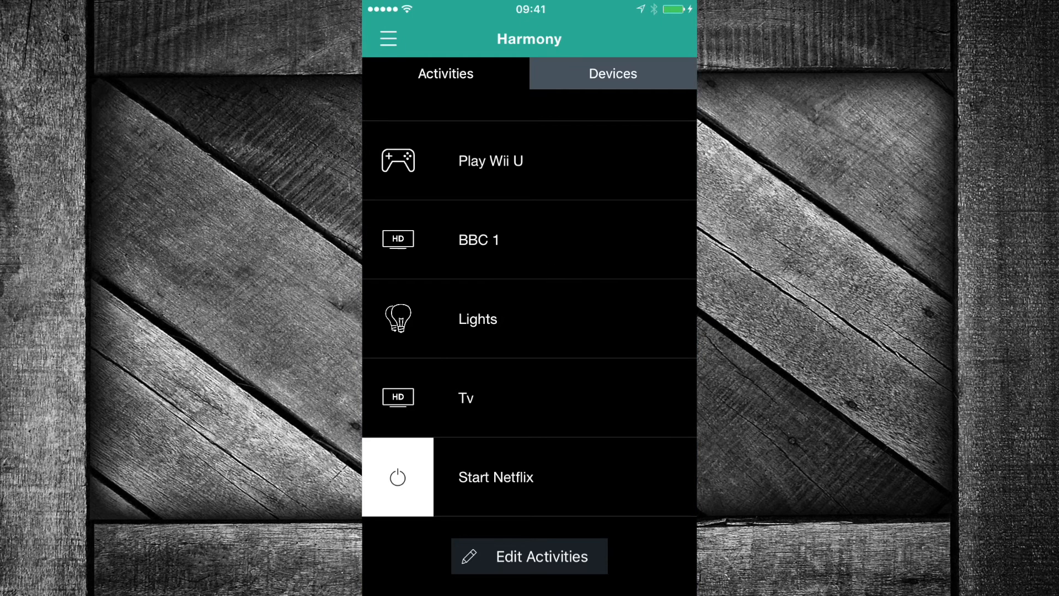
click(528, 556)
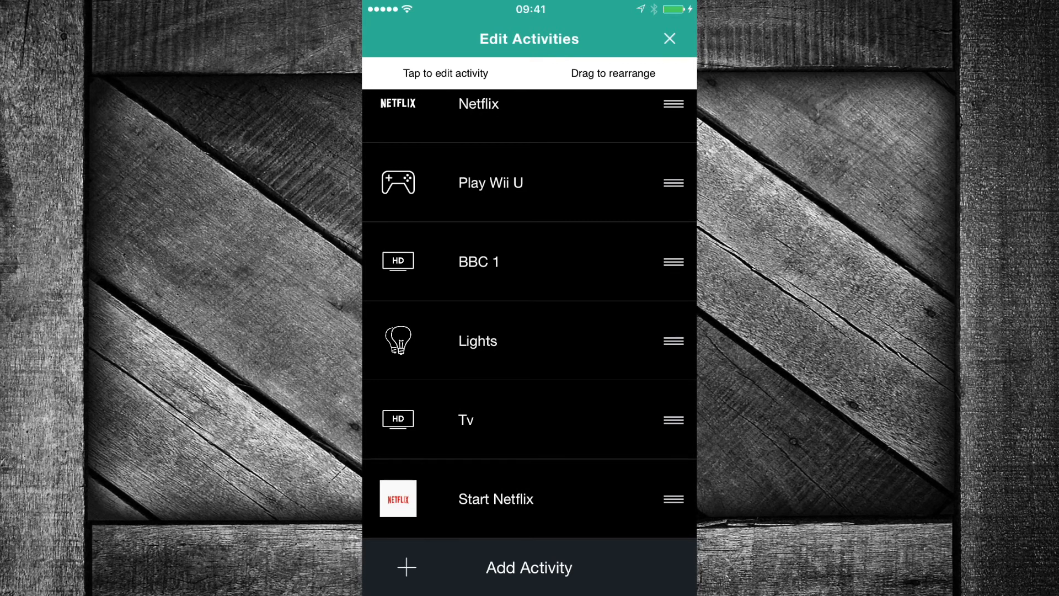
- Choose Start Netflix and its Edit Start Sequence to show the TV, Xbox, HDMI 2 steps
click(496, 499)
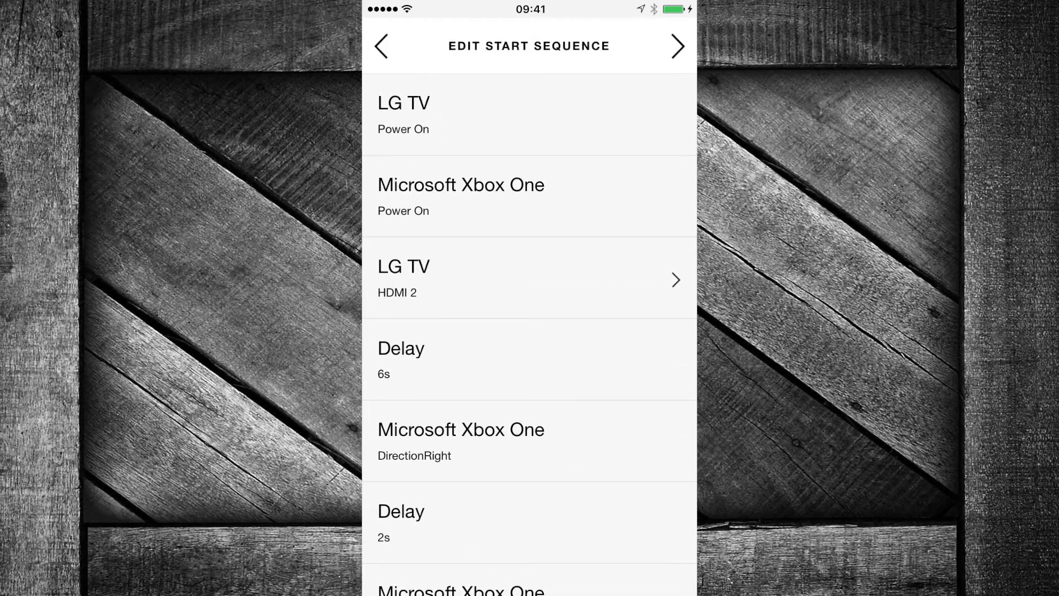
scroll(down, 3)
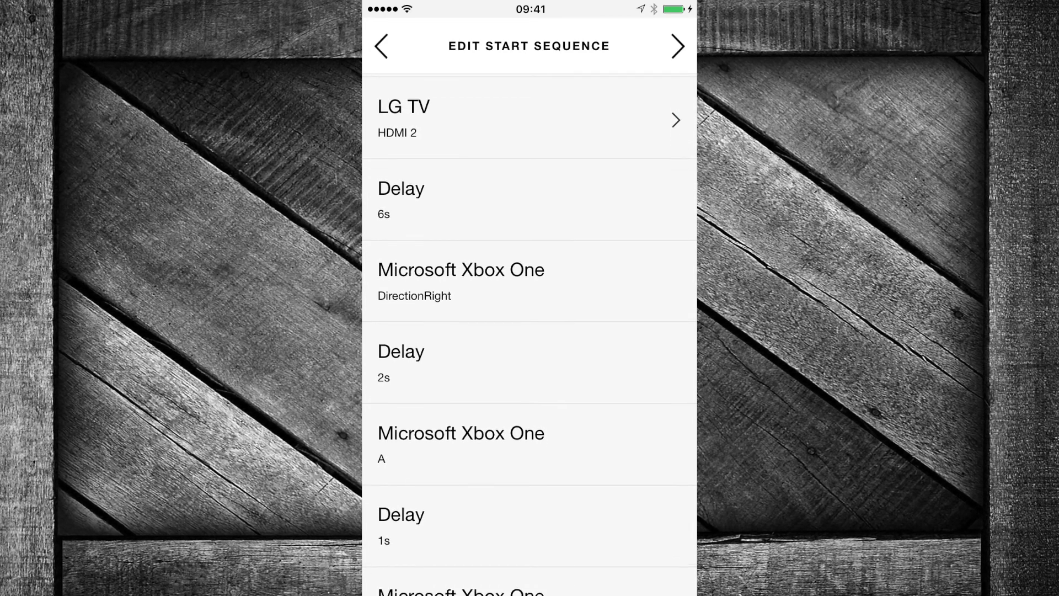
scroll(down, 3)
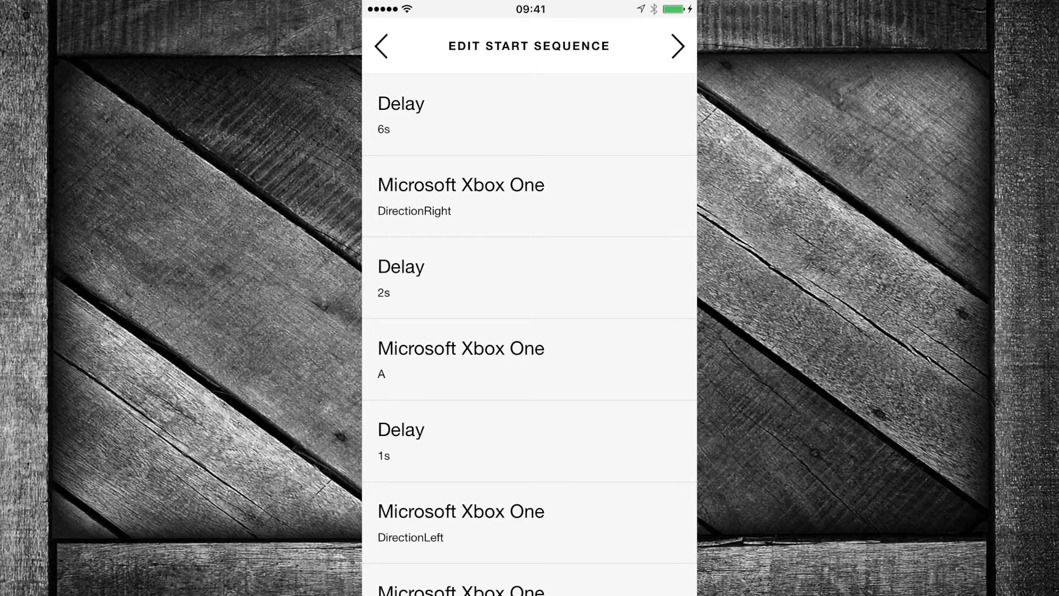
scroll(down, 3)
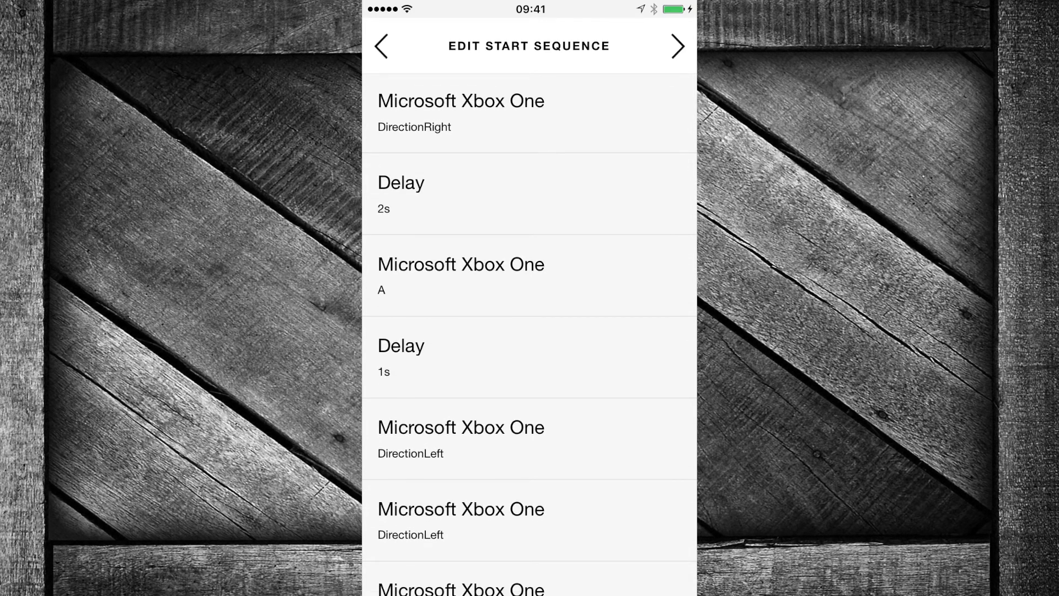
scroll(down, 3)
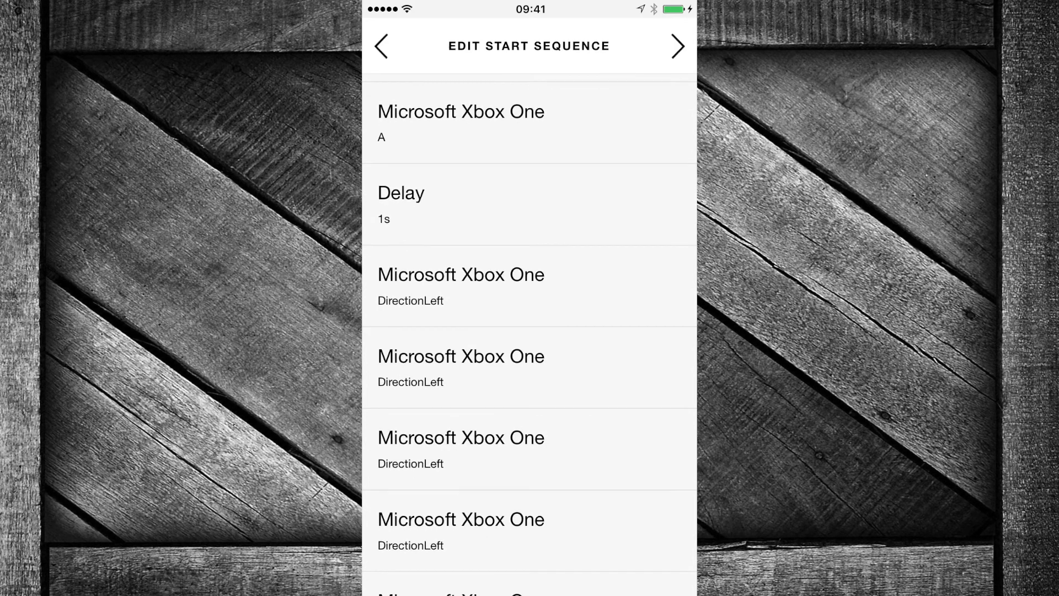
scroll(down, 3)
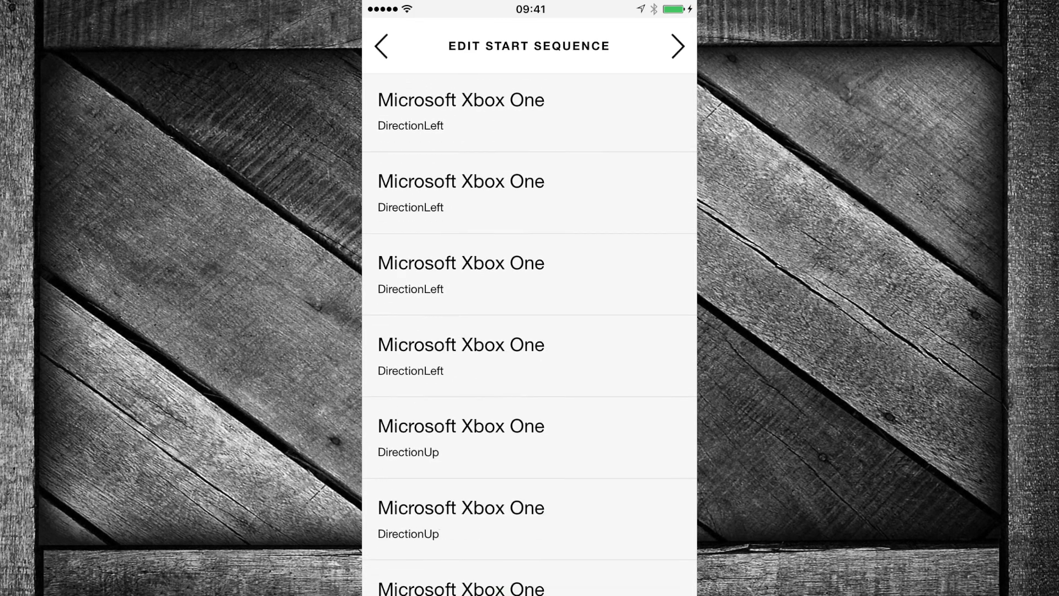
scroll(down, 3)
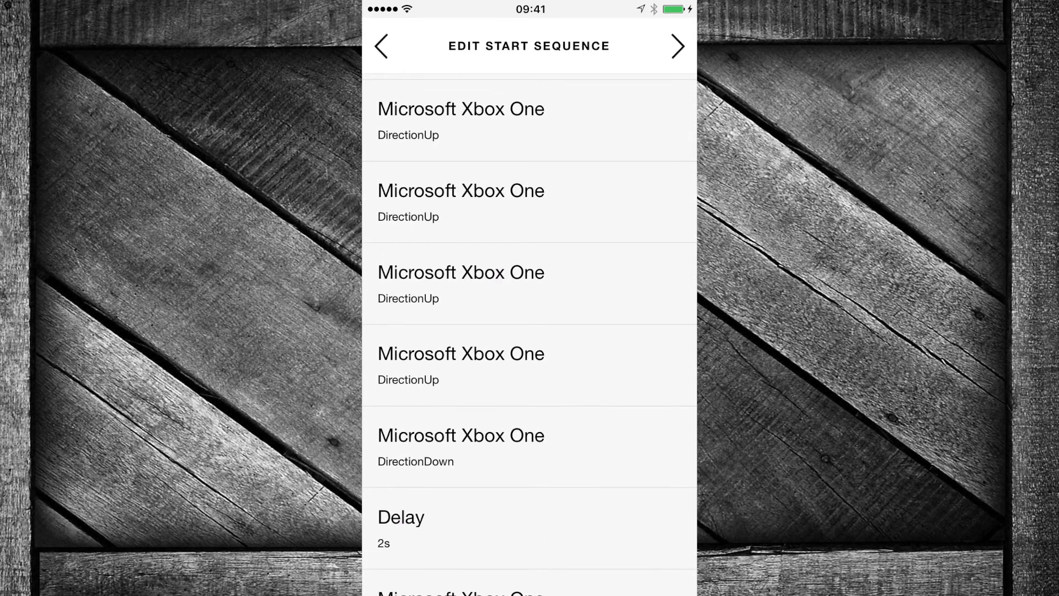
scroll(down, 3)
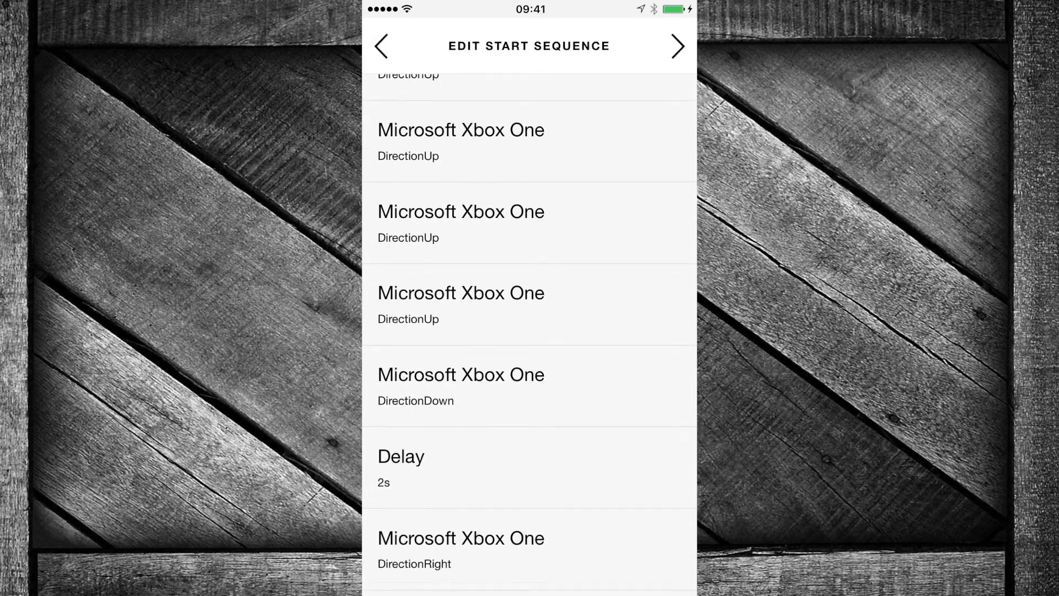
scroll(down, 3)
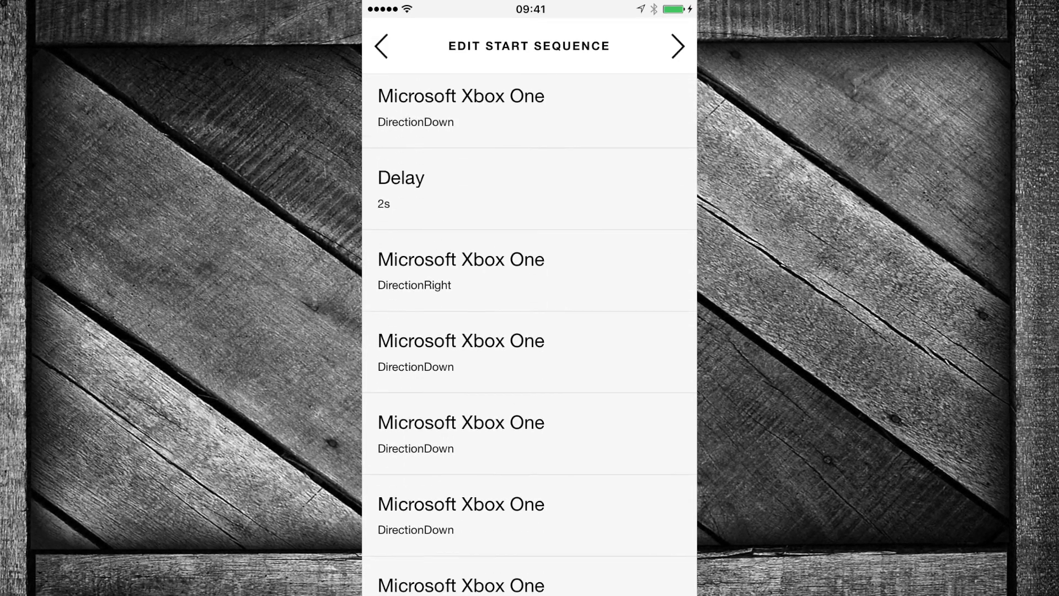
scroll(down, 3)
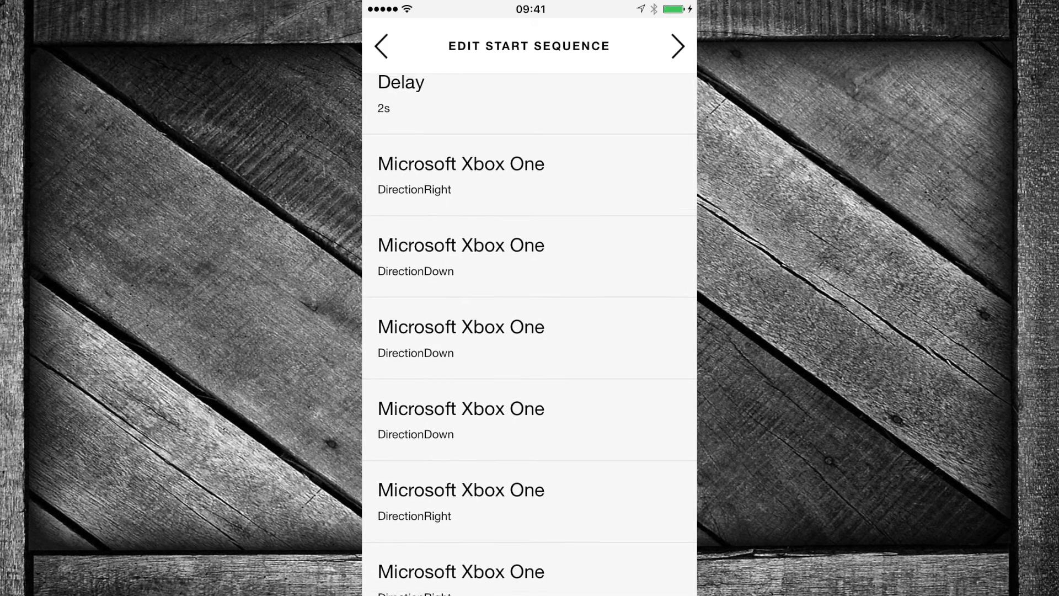
scroll(down, 3)
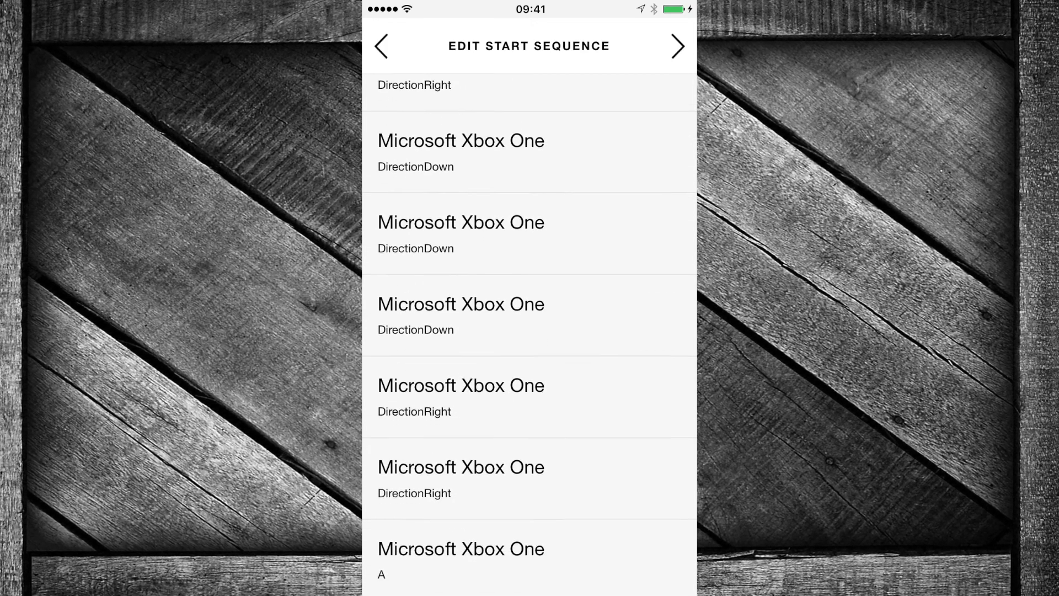